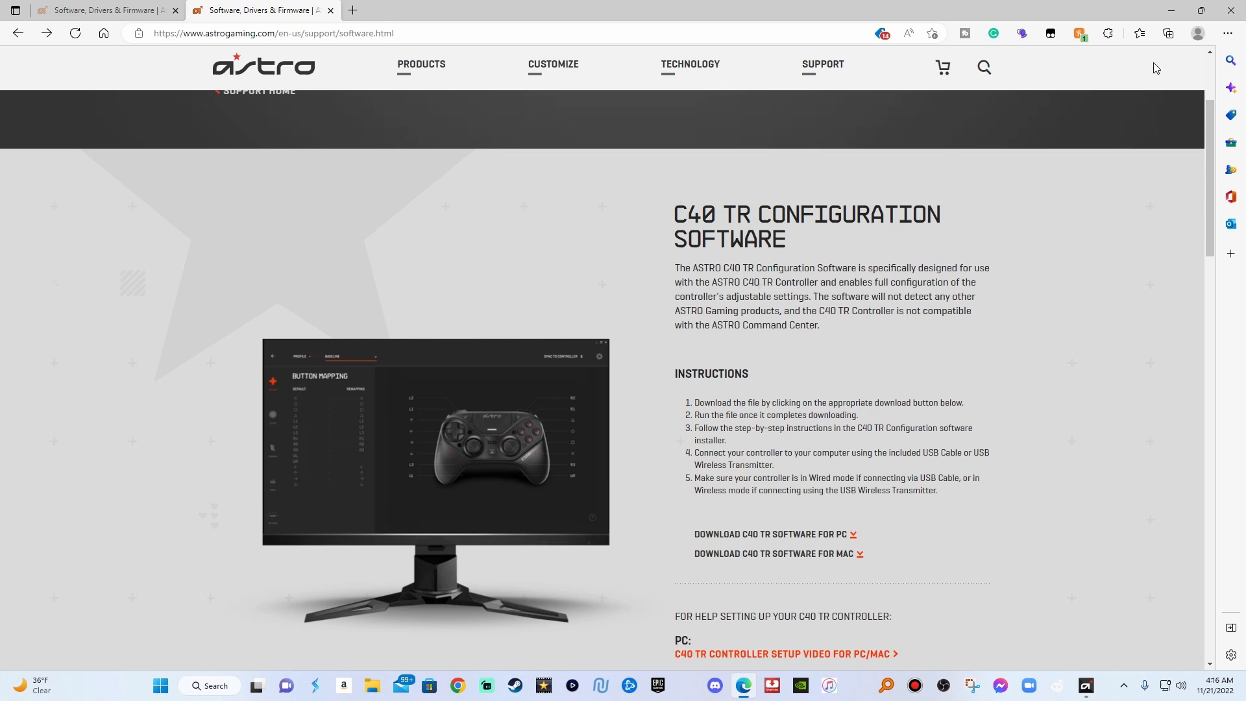
{"action": "mouse_move", "coordinate": [1242, 56]}
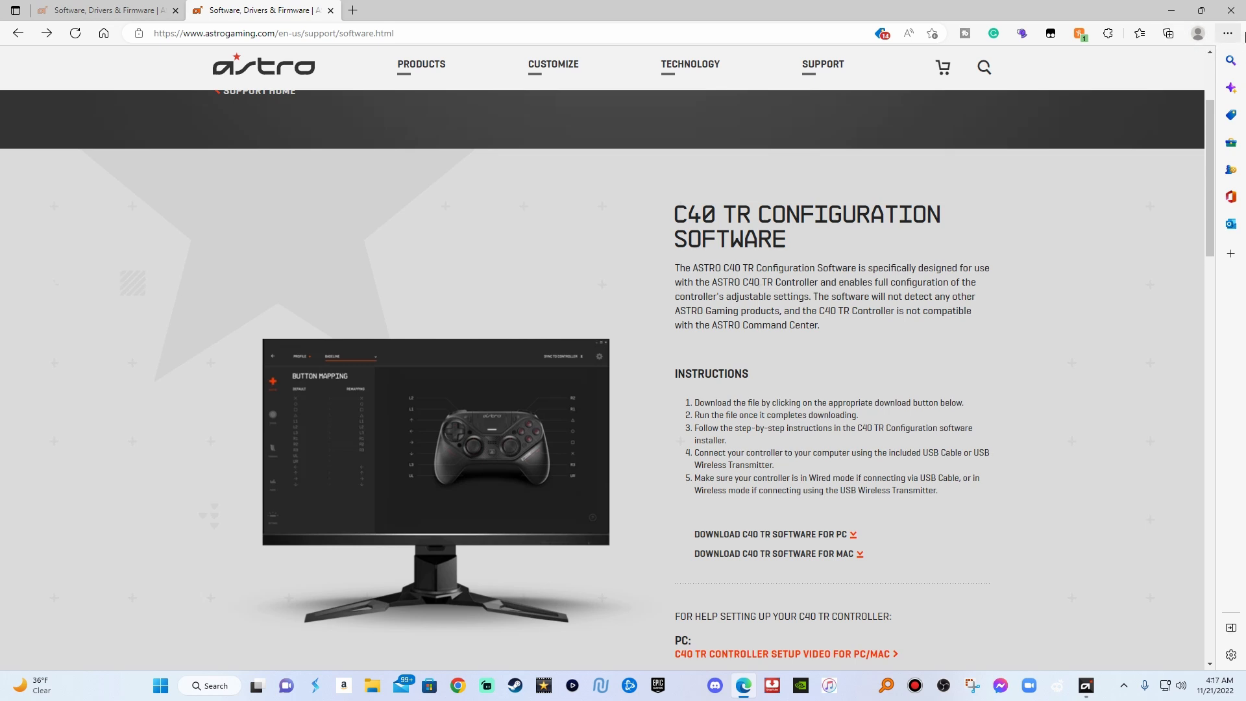
{"action": "mouse_move", "coordinate": [672, 251]}
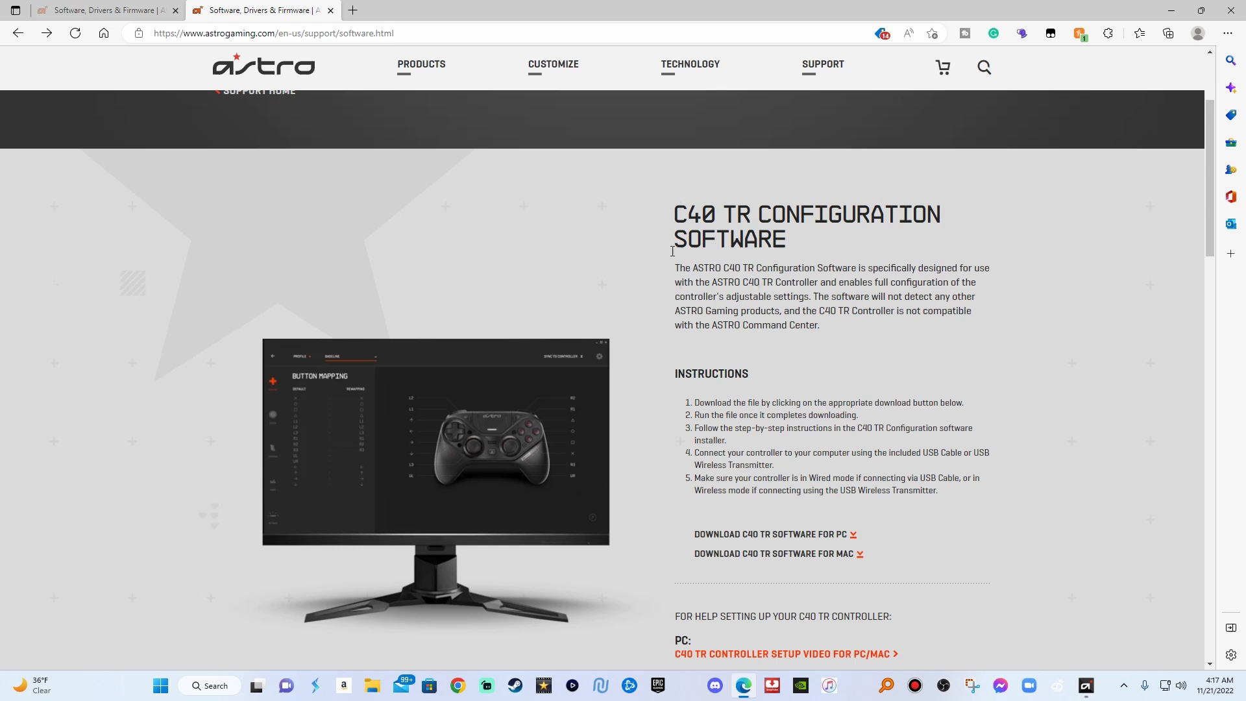
{"action": "scroll", "scroll_direction": "down", "scroll_amount": 3}
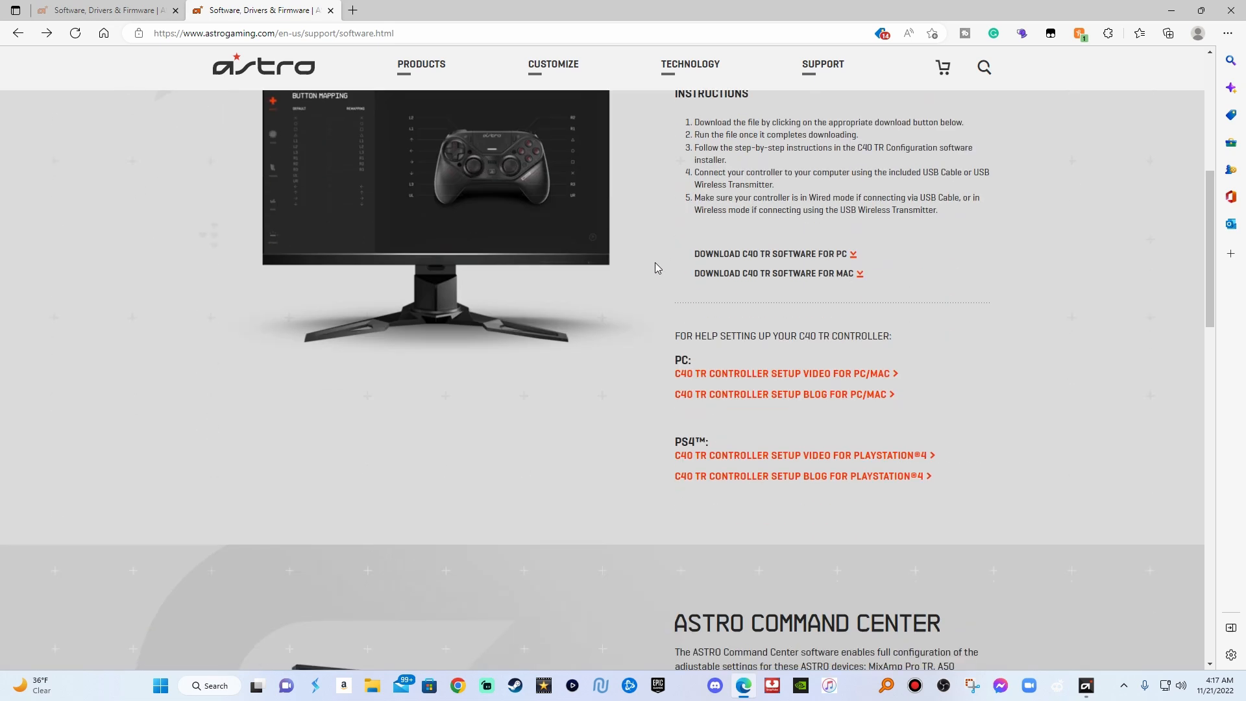
{"action": "scroll", "scroll_direction": "down", "scroll_amount": 3}
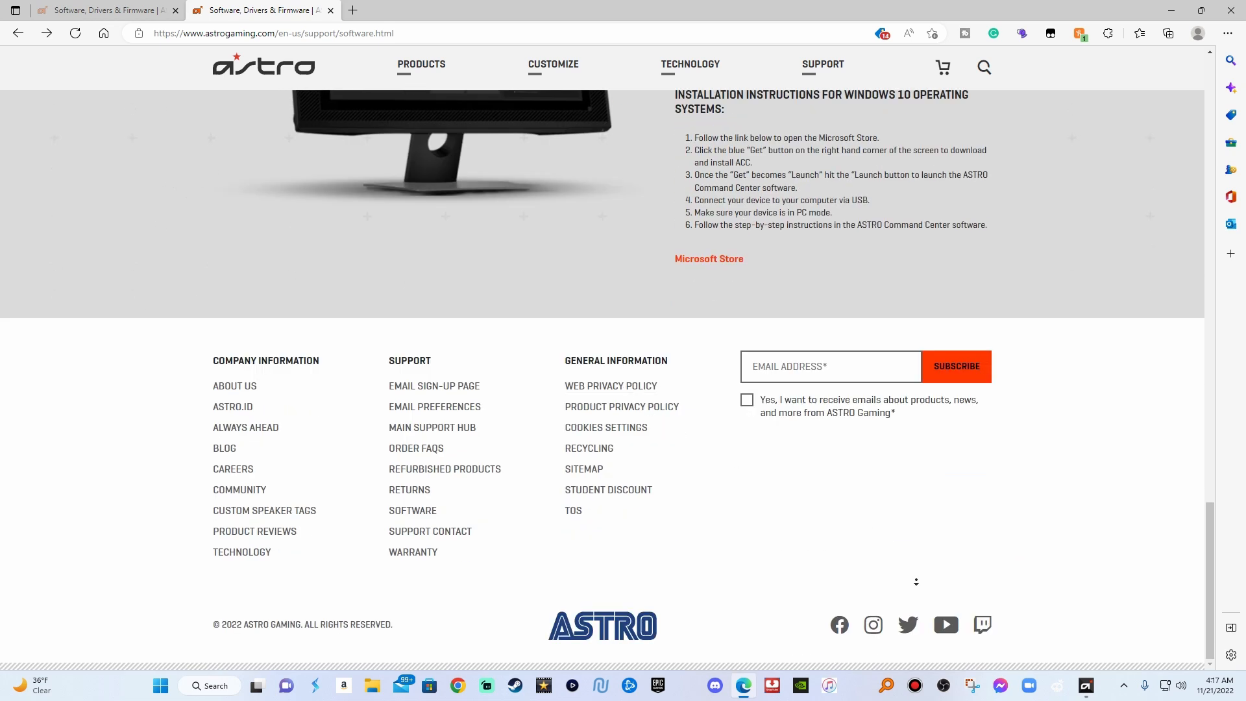
{"action": "mouse_move", "coordinate": [428, 686]}
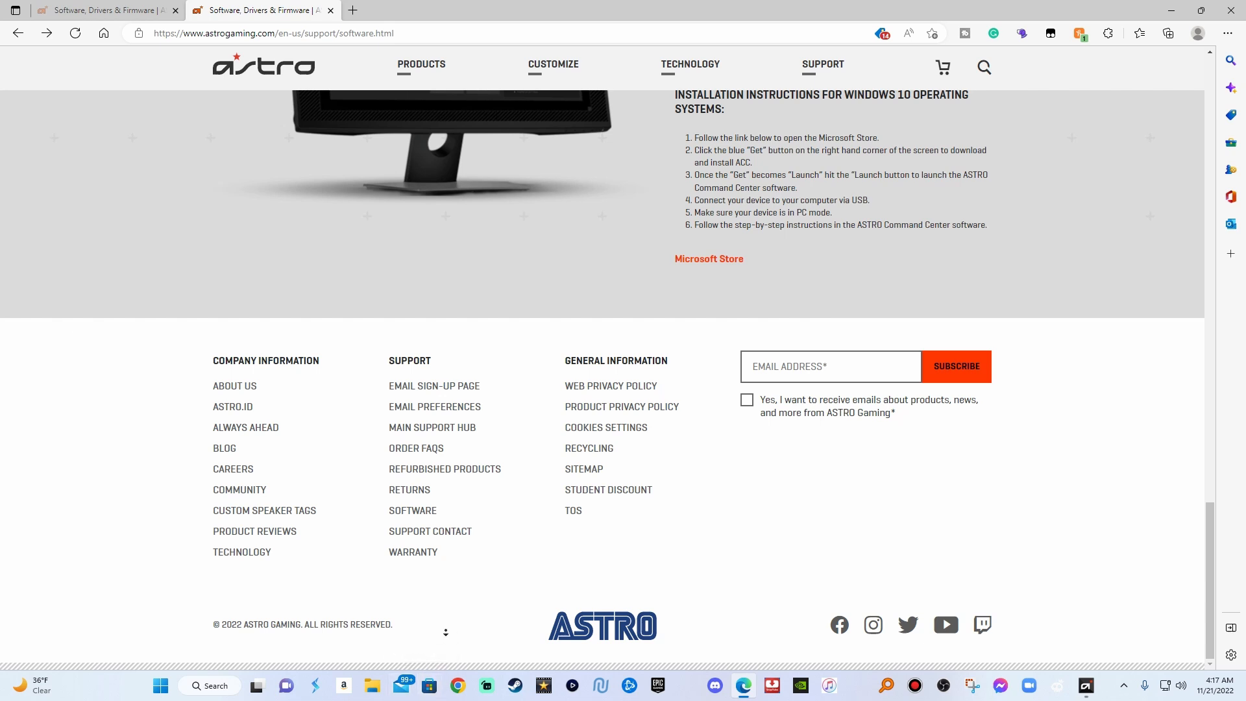
{"action": "mouse_move", "coordinate": [444, 666]}
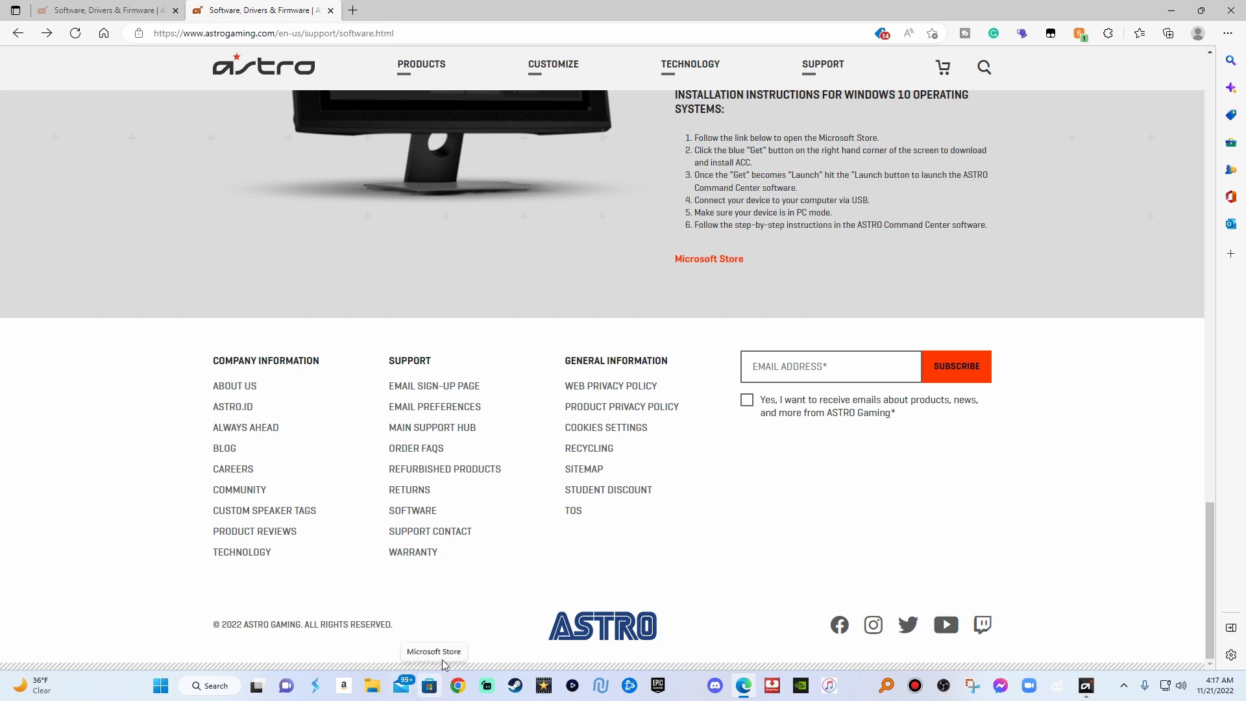
{"action": "scroll", "scroll_direction": "up", "scroll_amount": 3}
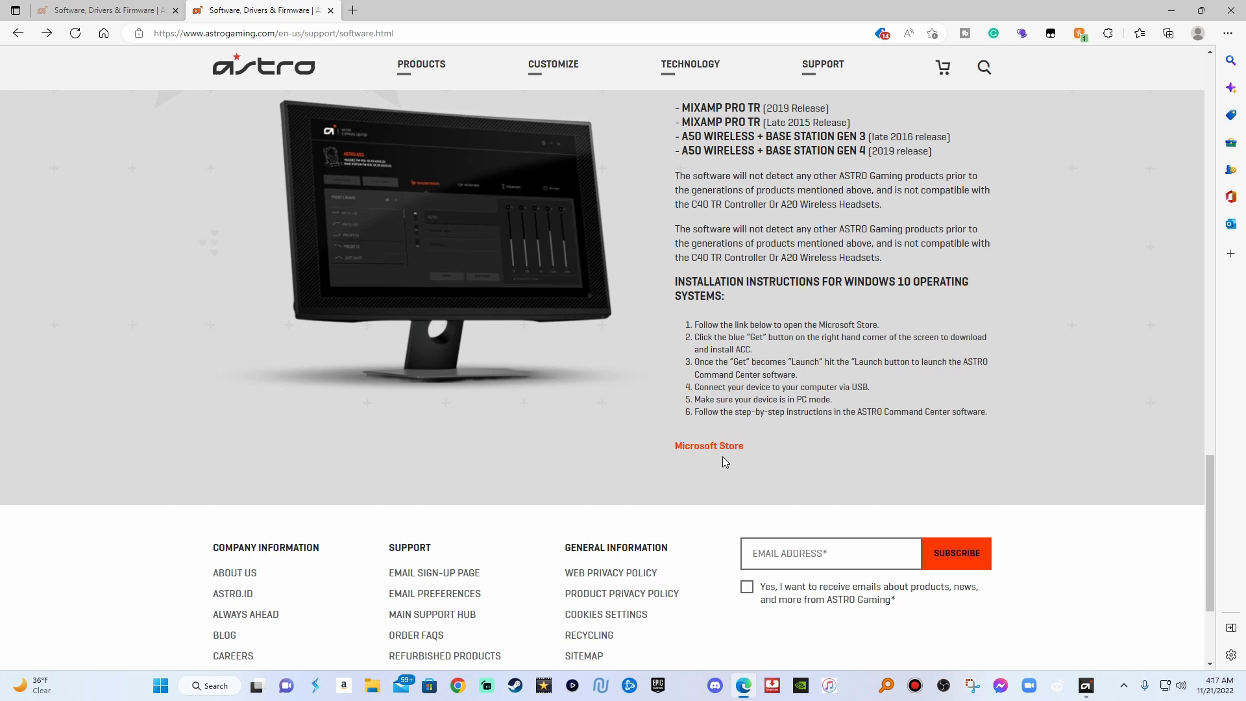
{"action": "mouse_move", "coordinate": [709, 445]}
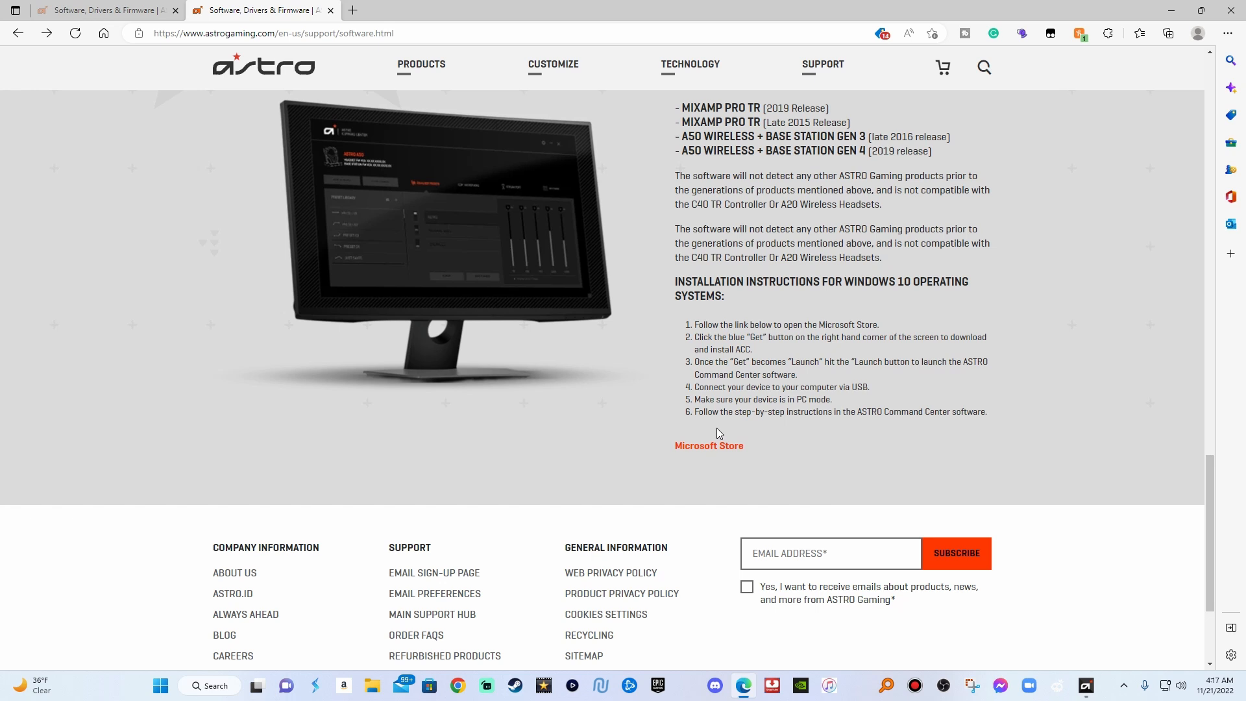
{"action": "scroll", "scroll_direction": "up", "scroll_amount": 3}
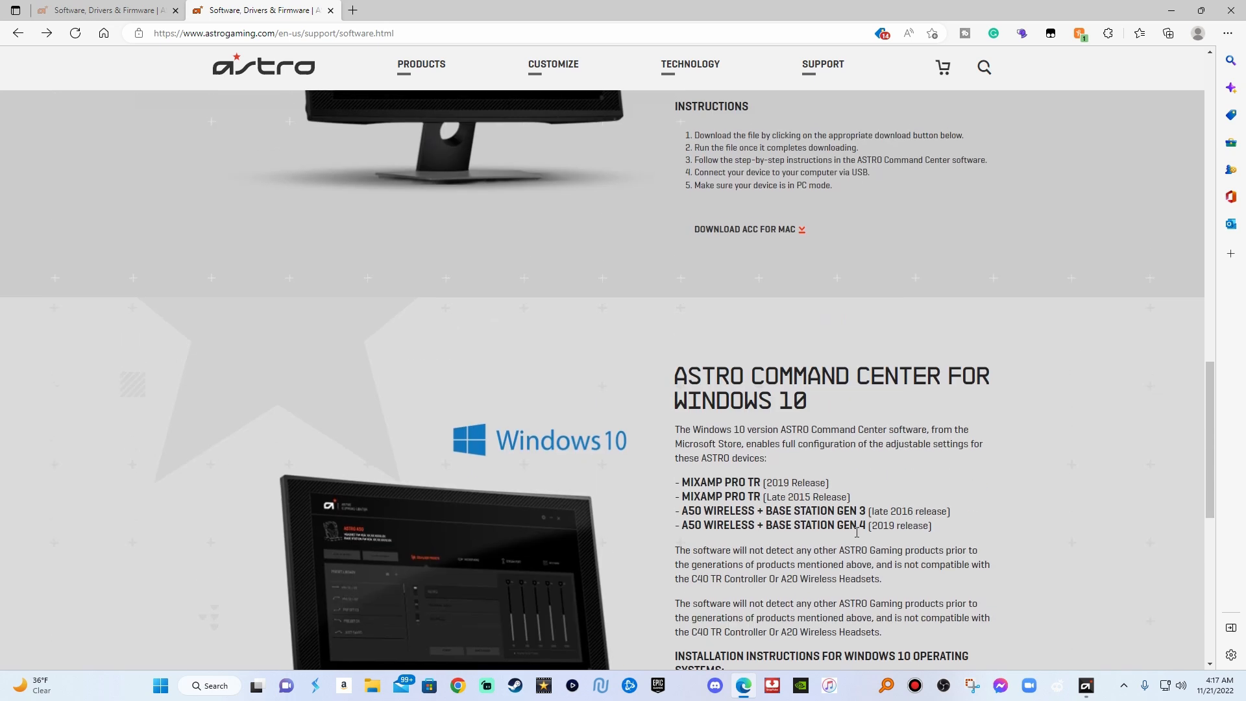
{"action": "scroll", "scroll_direction": "up", "scroll_amount": 3}
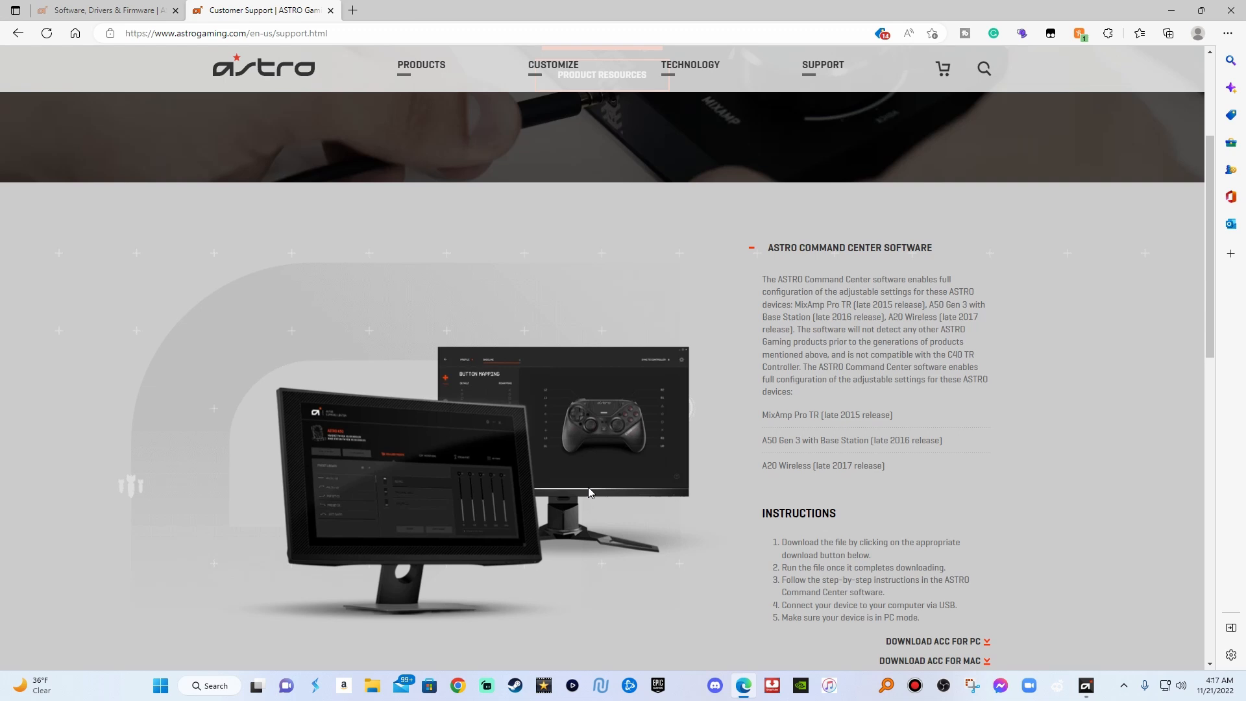
{"action": "scroll", "scroll_direction": "down", "scroll_amount": 3}
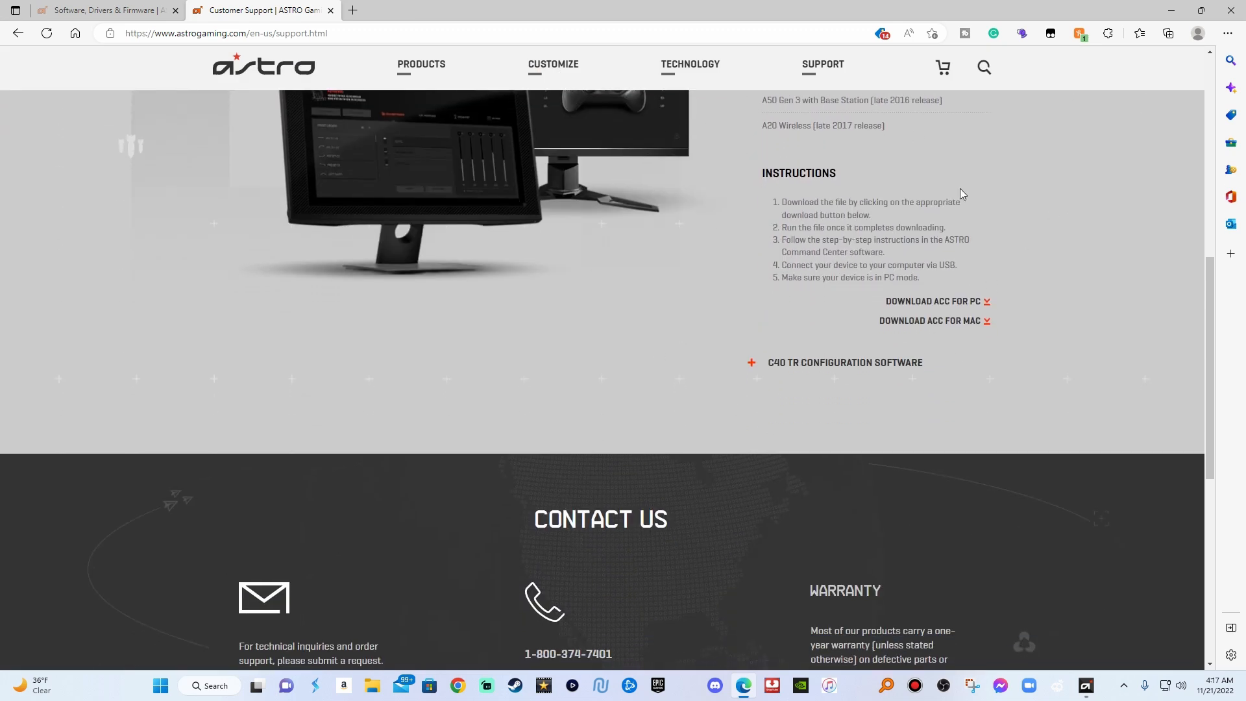
{"action": "mouse_move", "coordinate": [650, 359]}
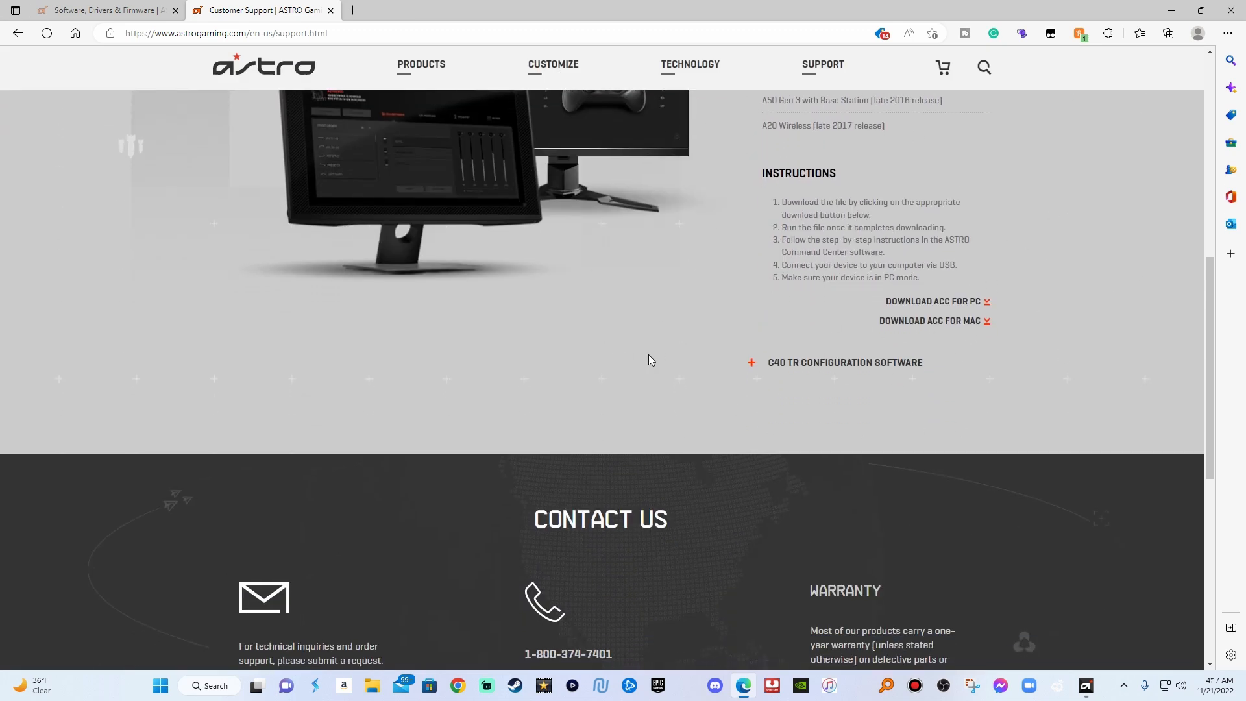
{"action": "scroll", "scroll_direction": "up", "scroll_amount": 3}
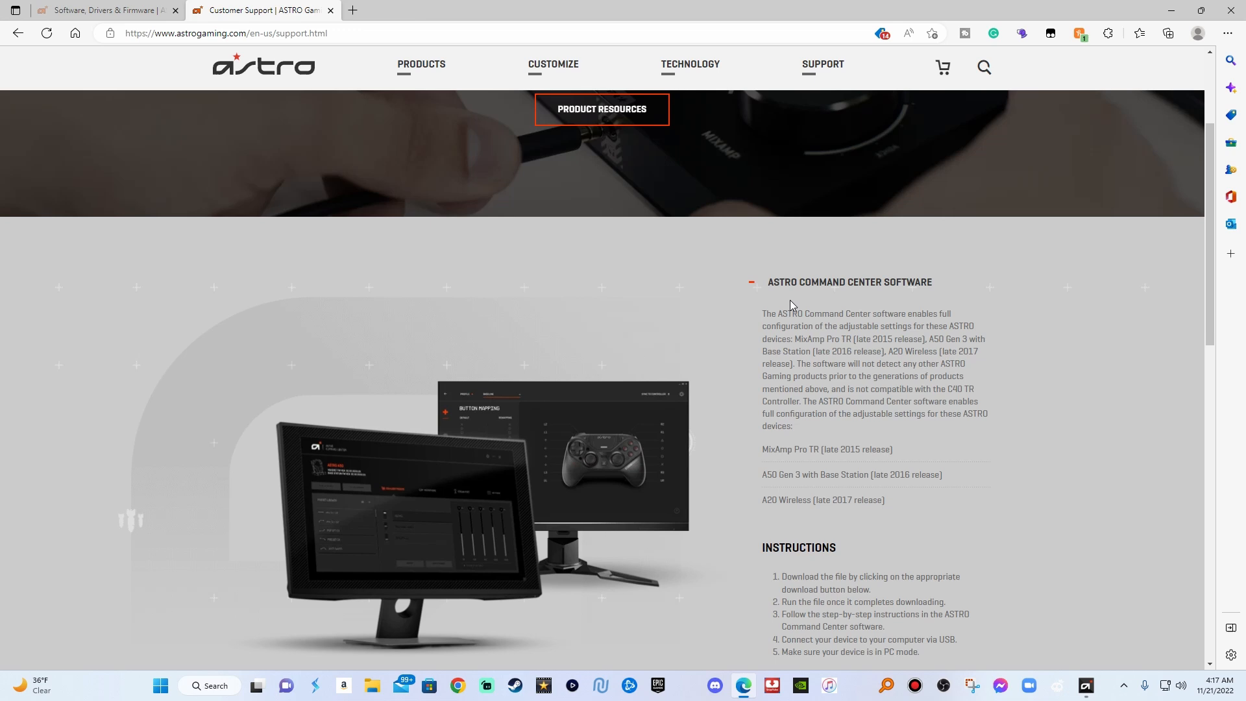
{"action": "scroll", "scroll_direction": "down", "scroll_amount": 3}
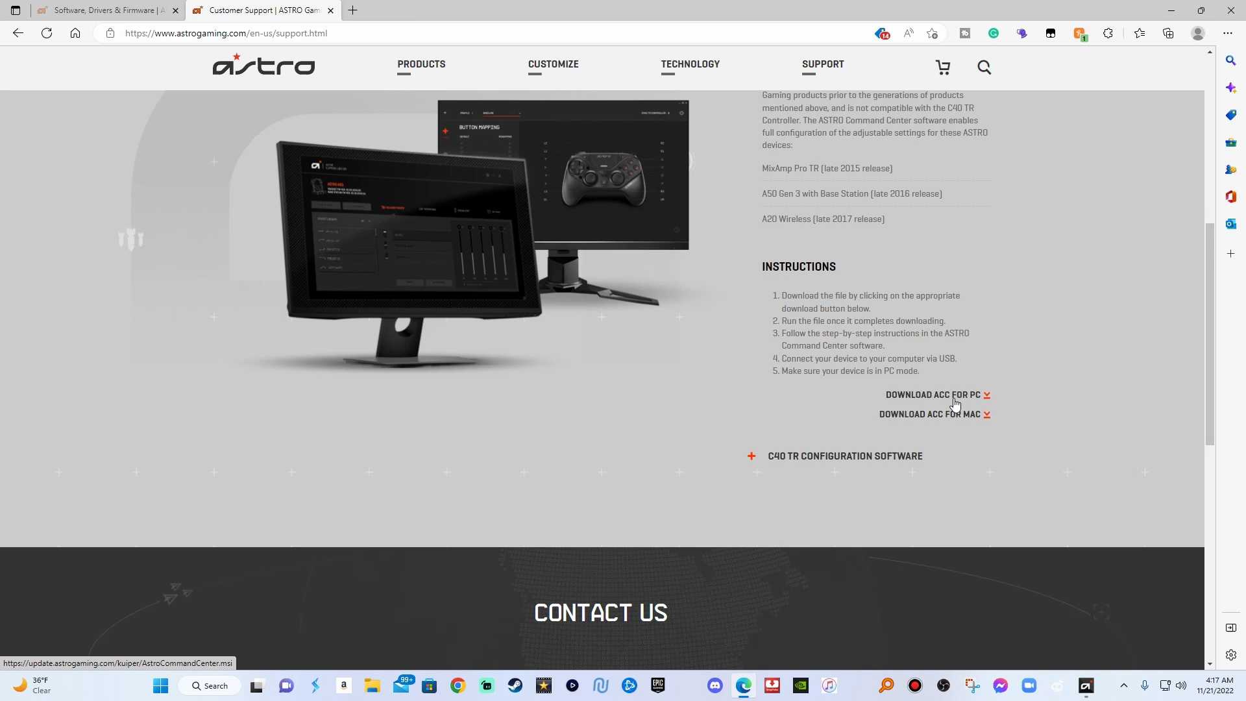
{"action": "mouse_move", "coordinate": [962, 405]}
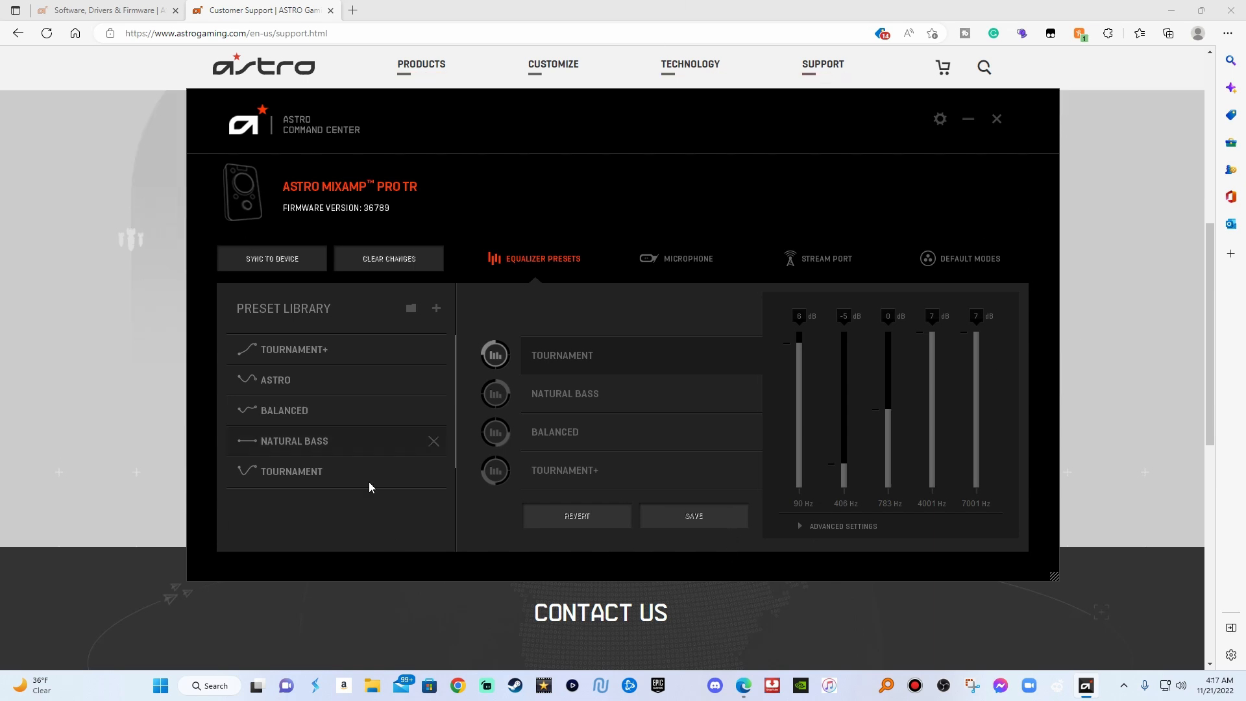
{"action": "mouse_move", "coordinate": [834, 410]}
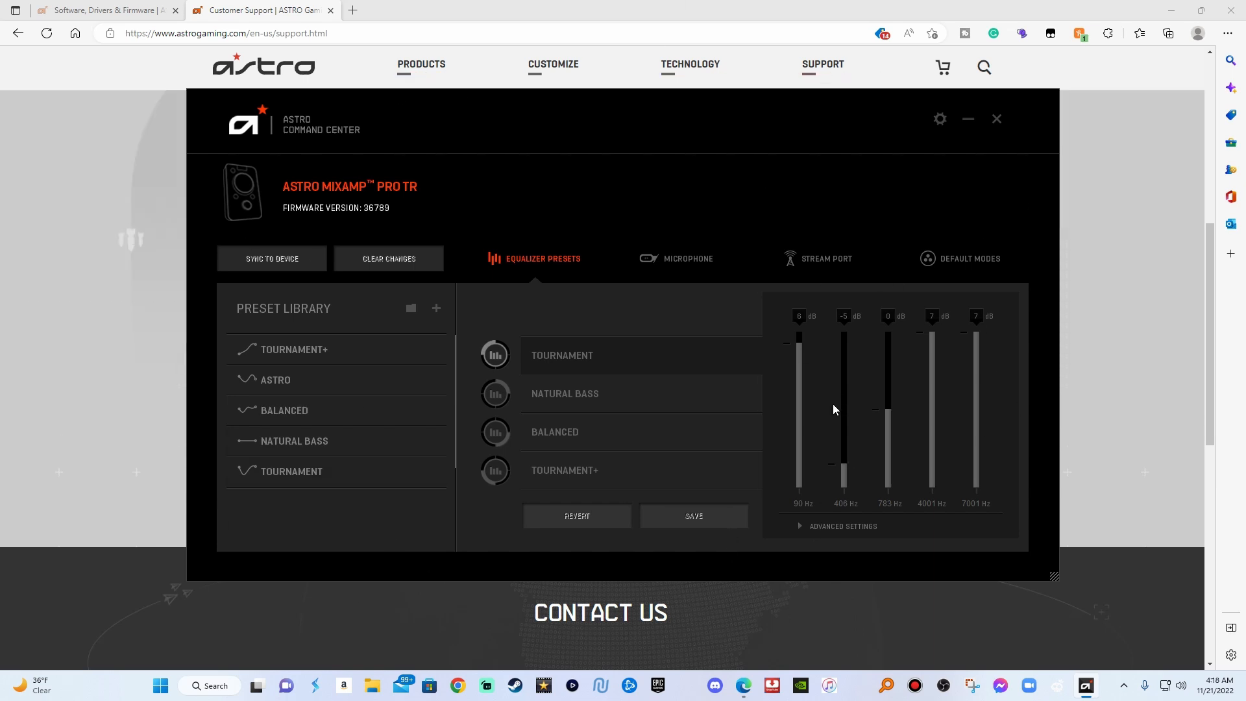
{"action": "mouse_move", "coordinate": [835, 410]}
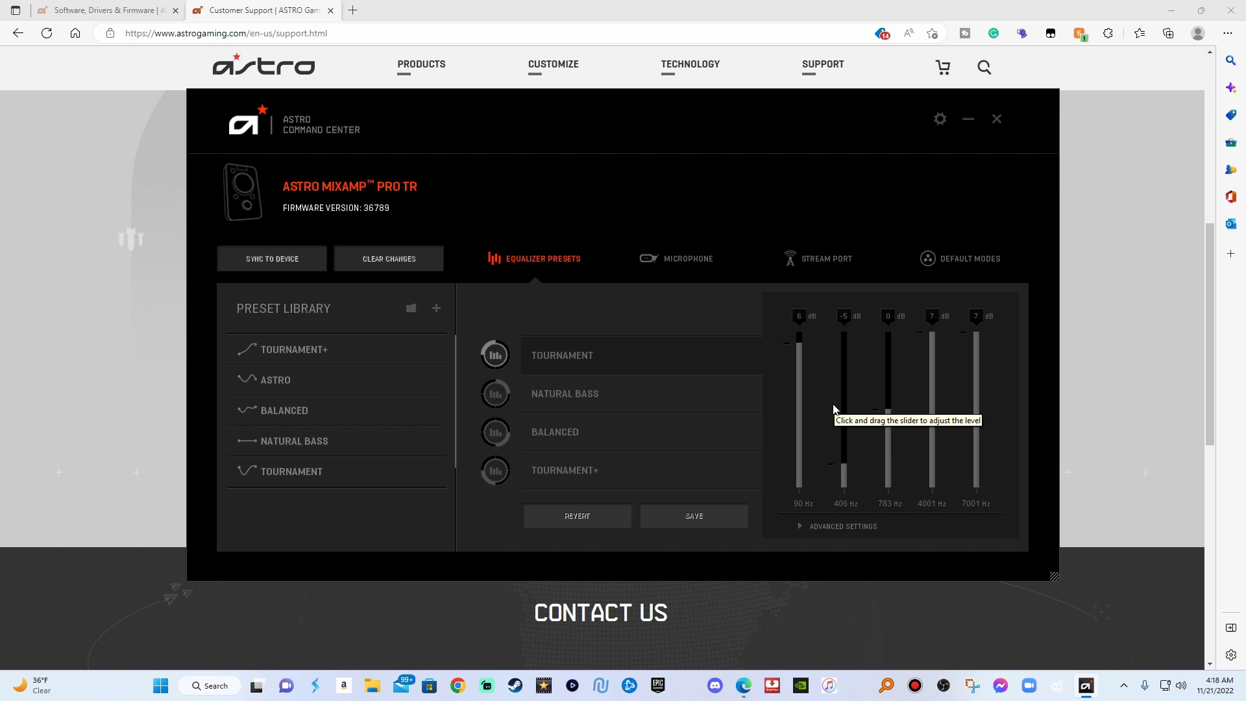